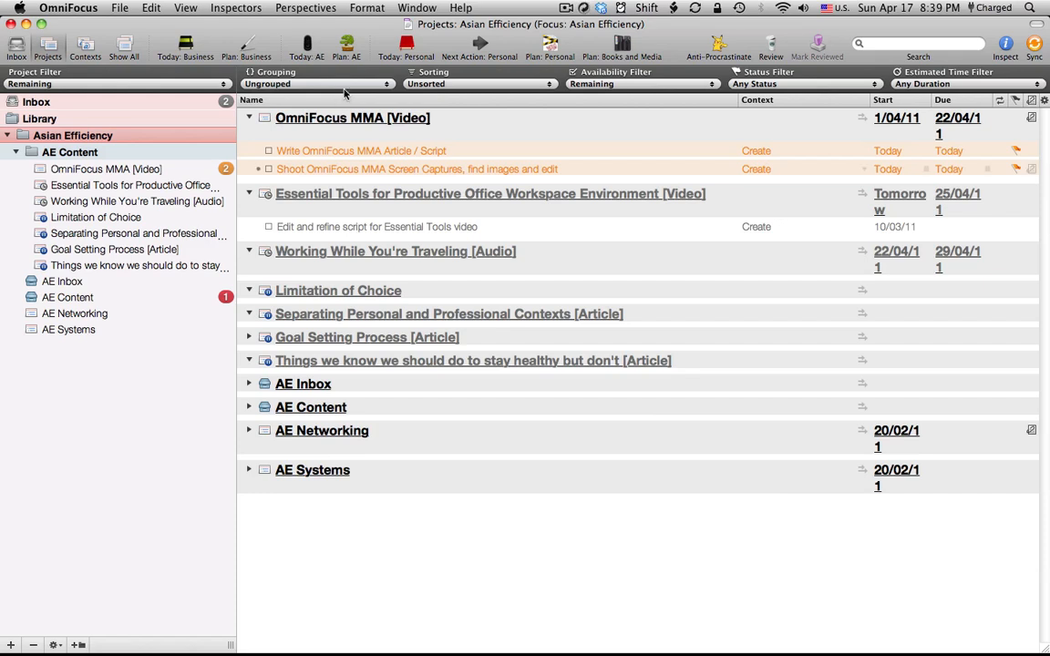
mouse_move(344, 94)
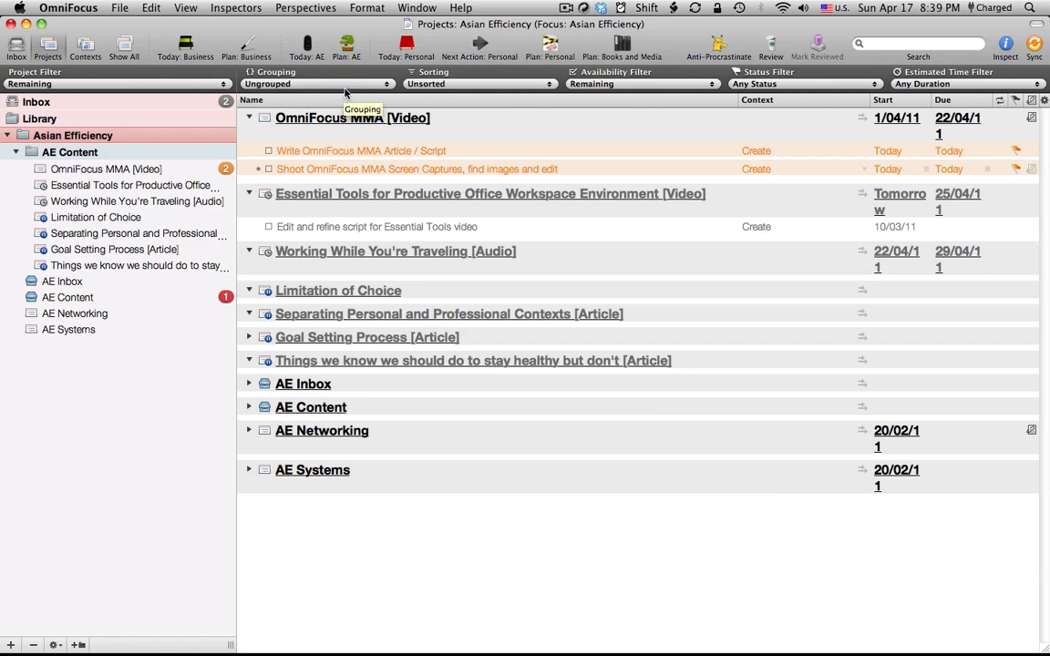
mouse_move(124, 44)
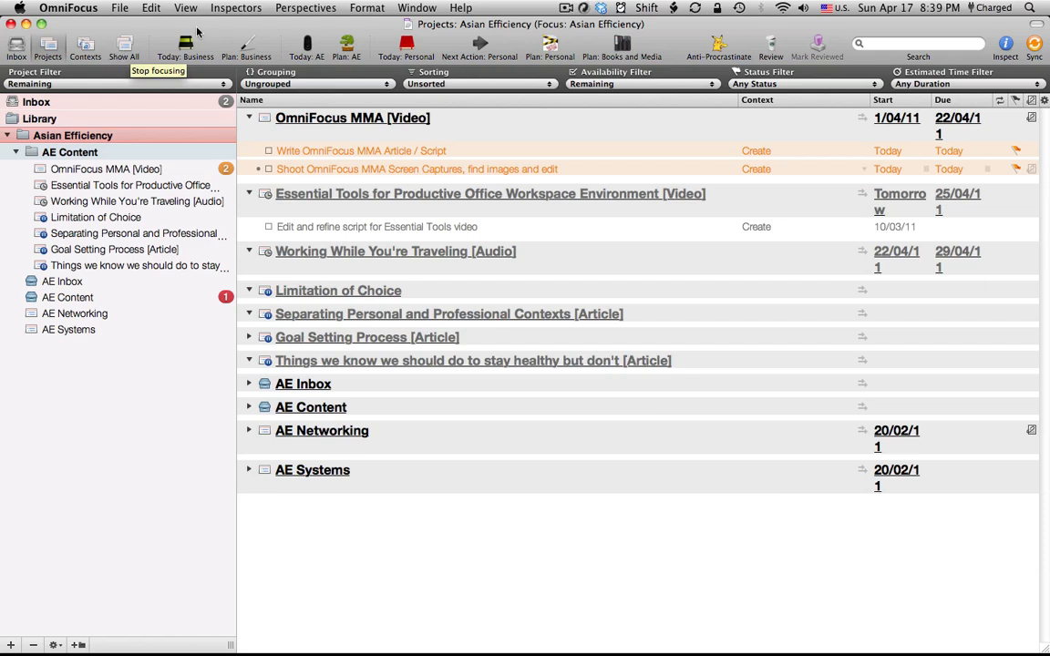
Step: Right-click the toolbar to bring up its Customize Toolbar options
right_click(186, 43)
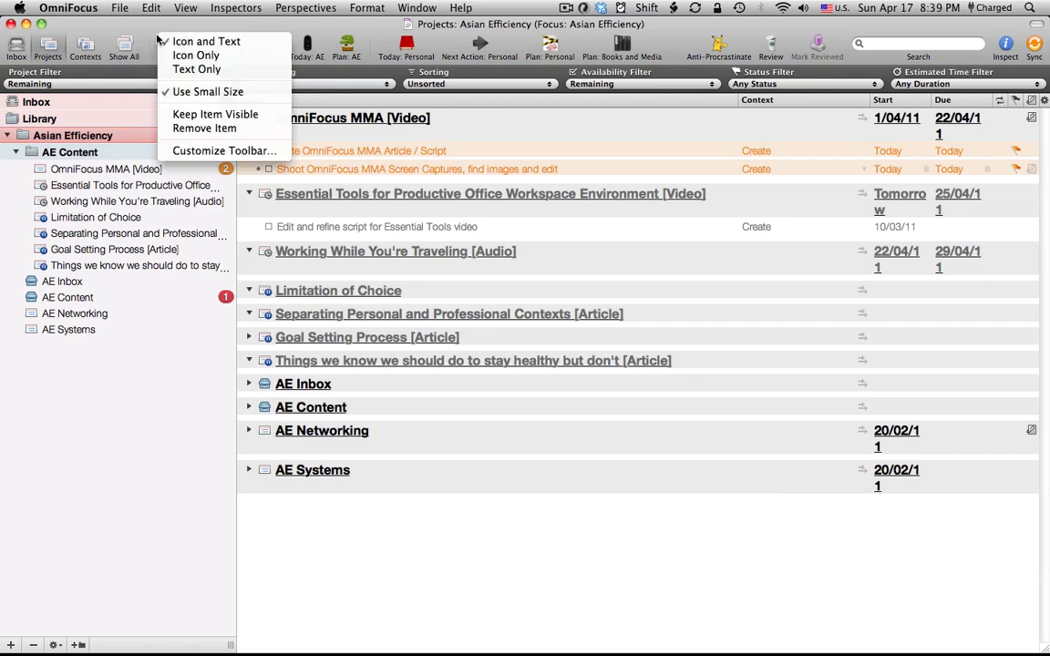
mouse_move(223, 150)
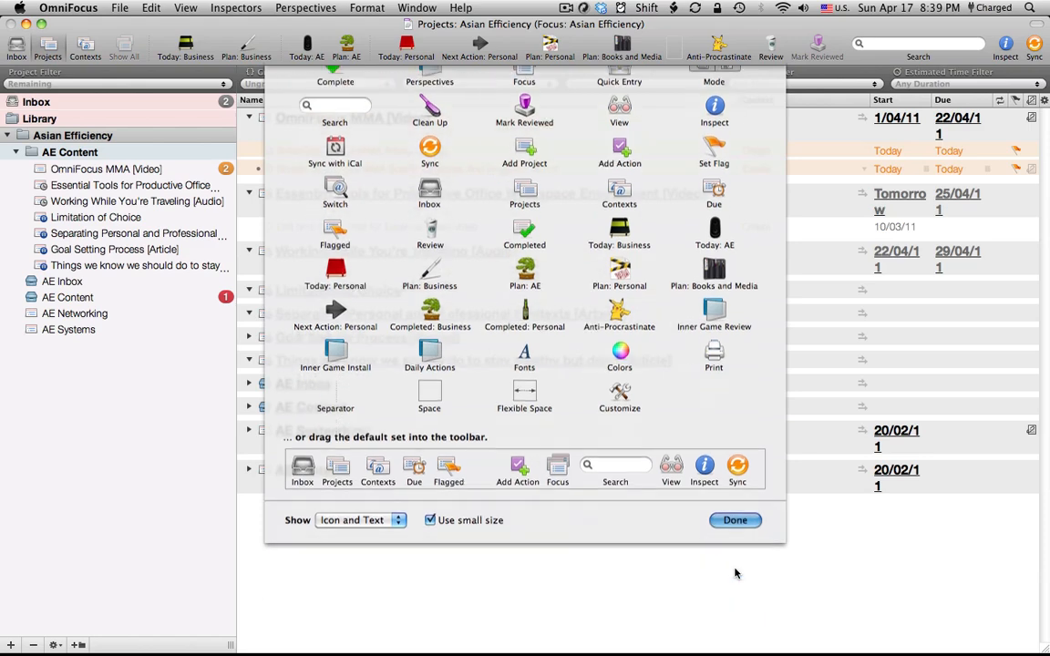
Step: Close the Customize Toolbar sheet with Done, returning to the Asian Efficiency projects
click(734, 520)
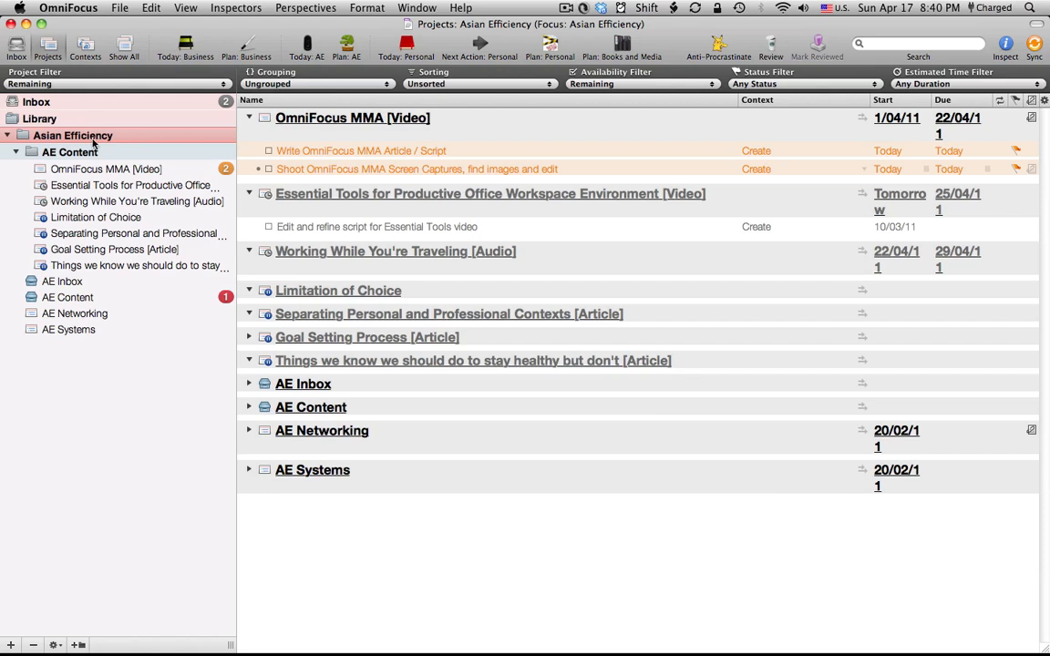
click(14, 119)
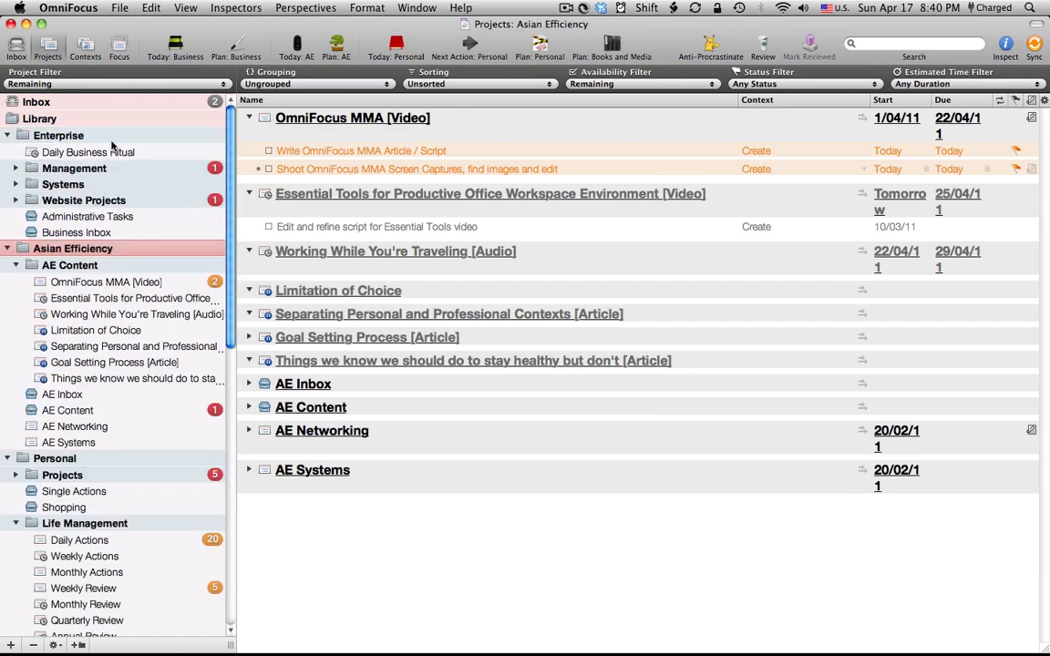
mouse_move(86, 436)
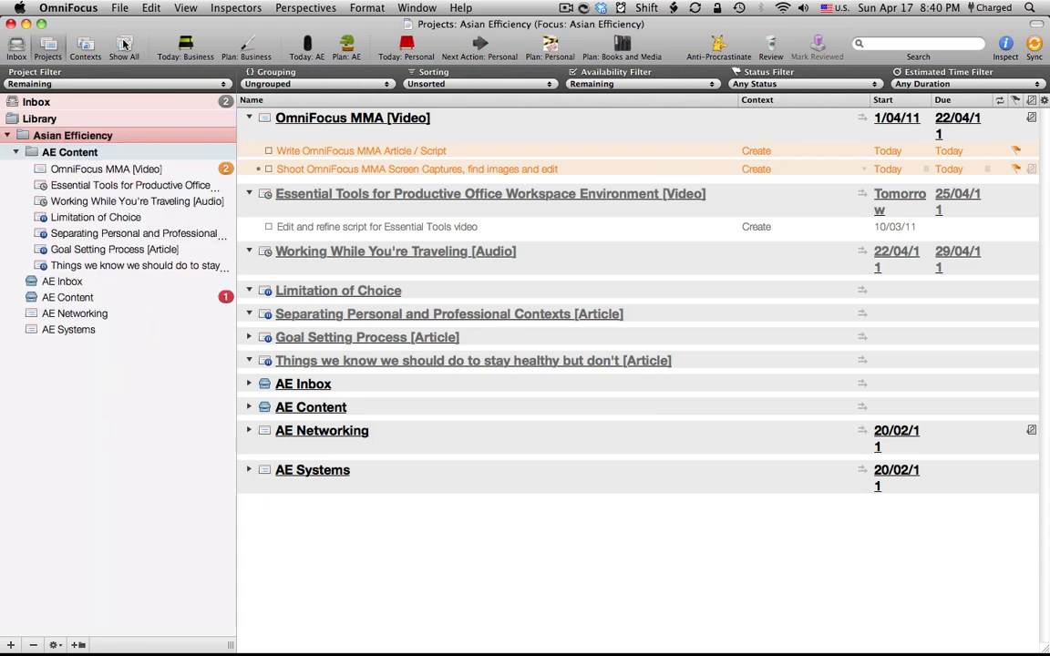
mouse_move(124, 43)
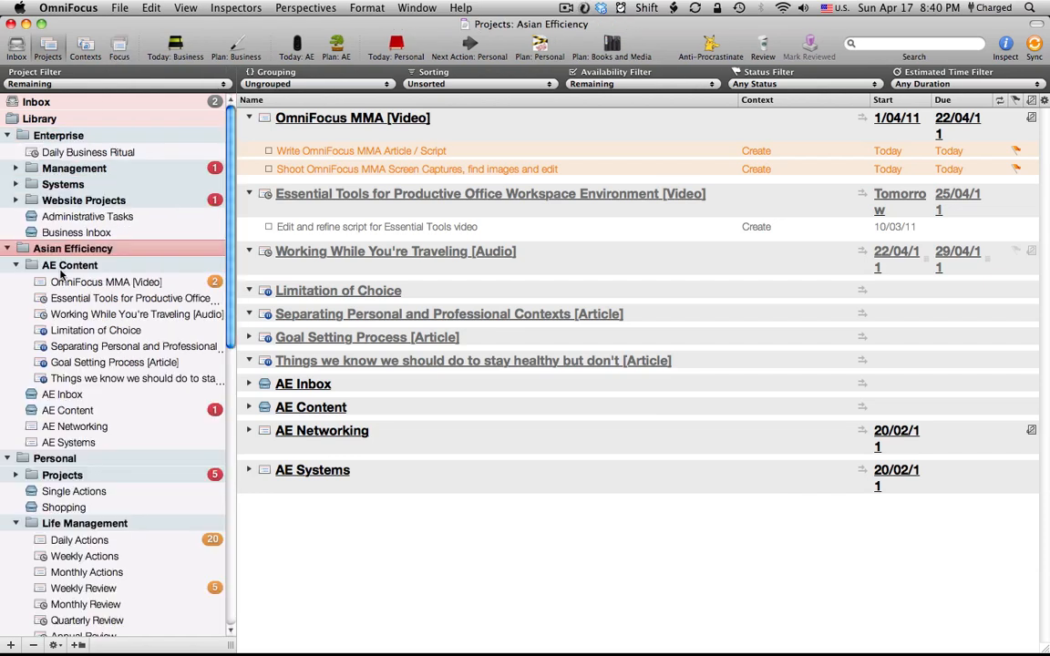
mouse_move(76, 458)
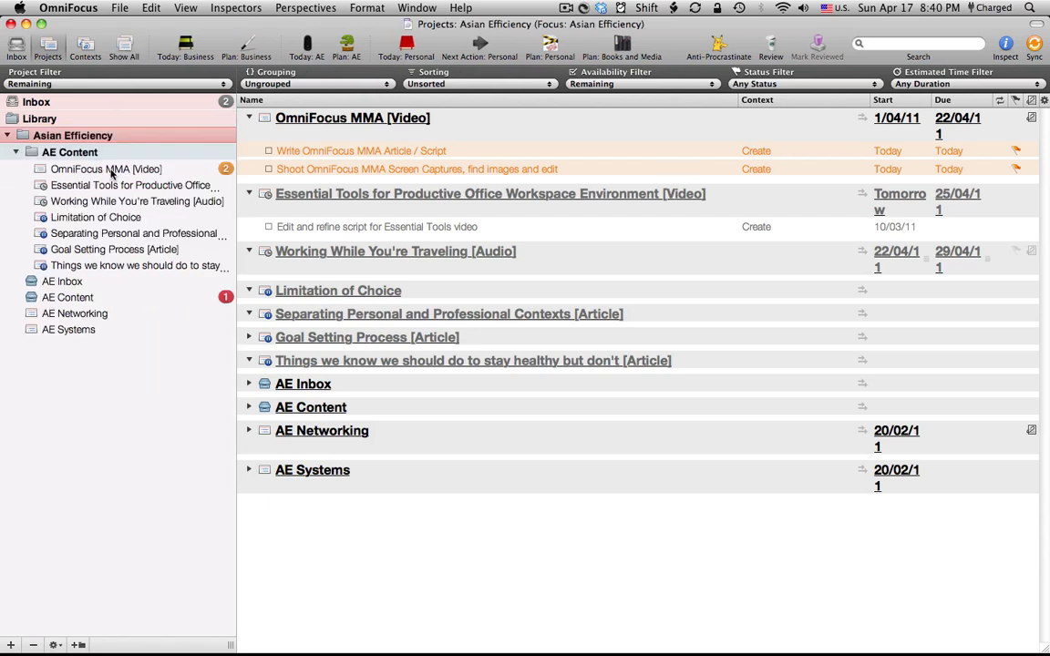
mouse_move(129, 386)
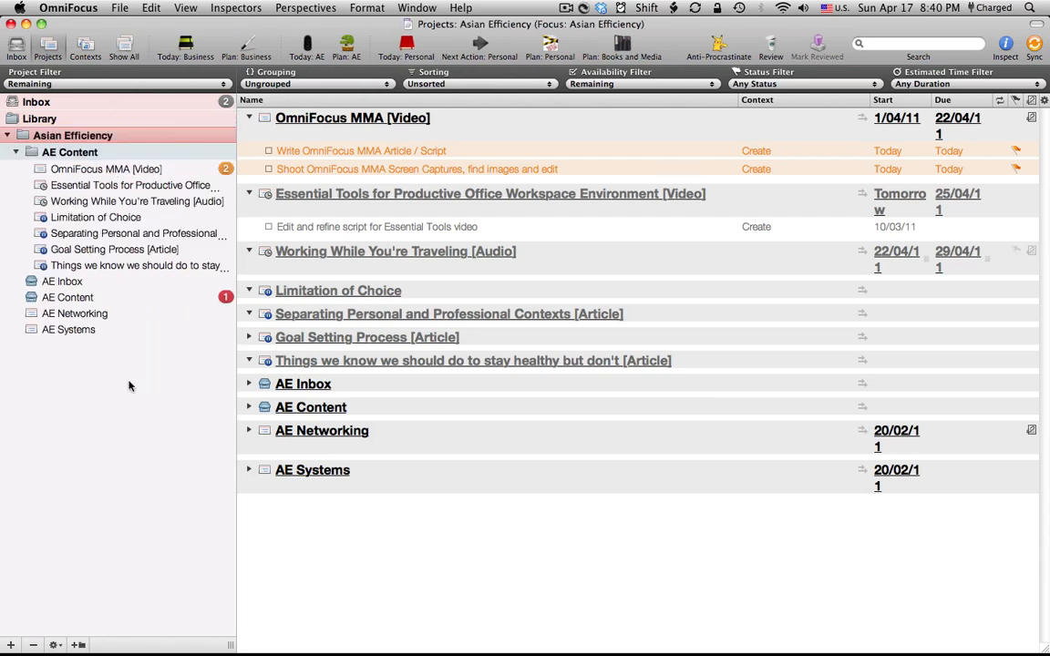
mouse_move(139, 288)
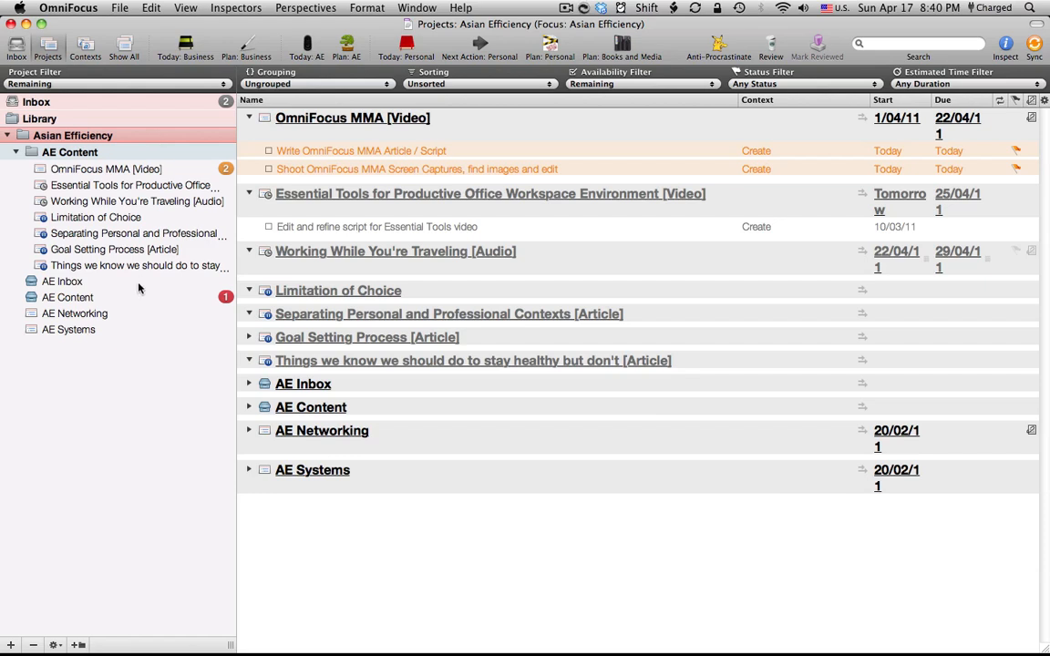
mouse_move(705, 27)
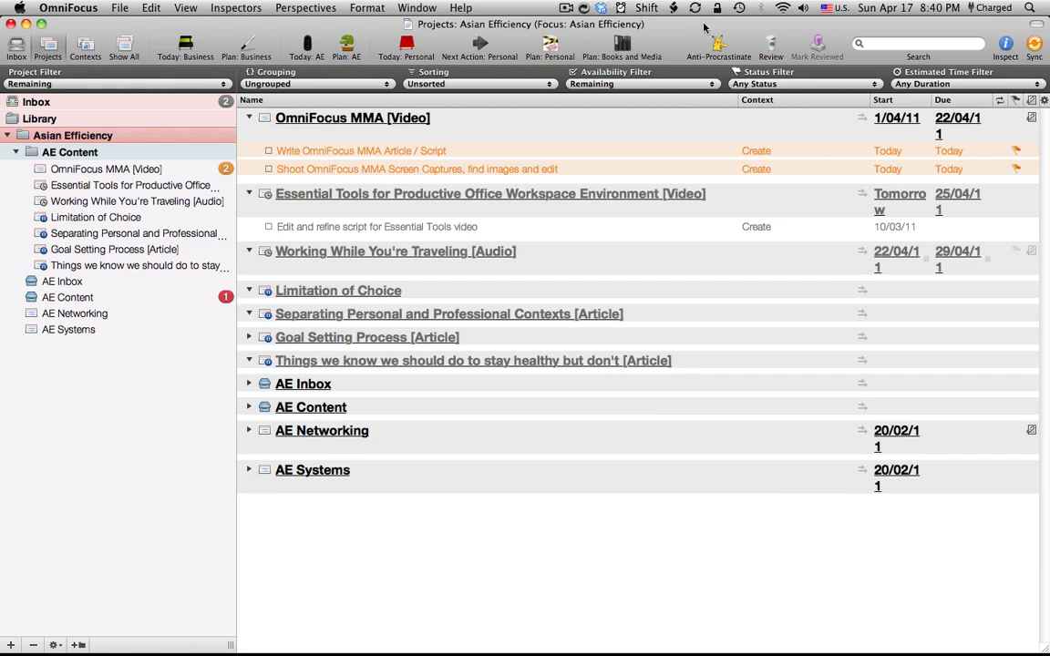
click(770, 48)
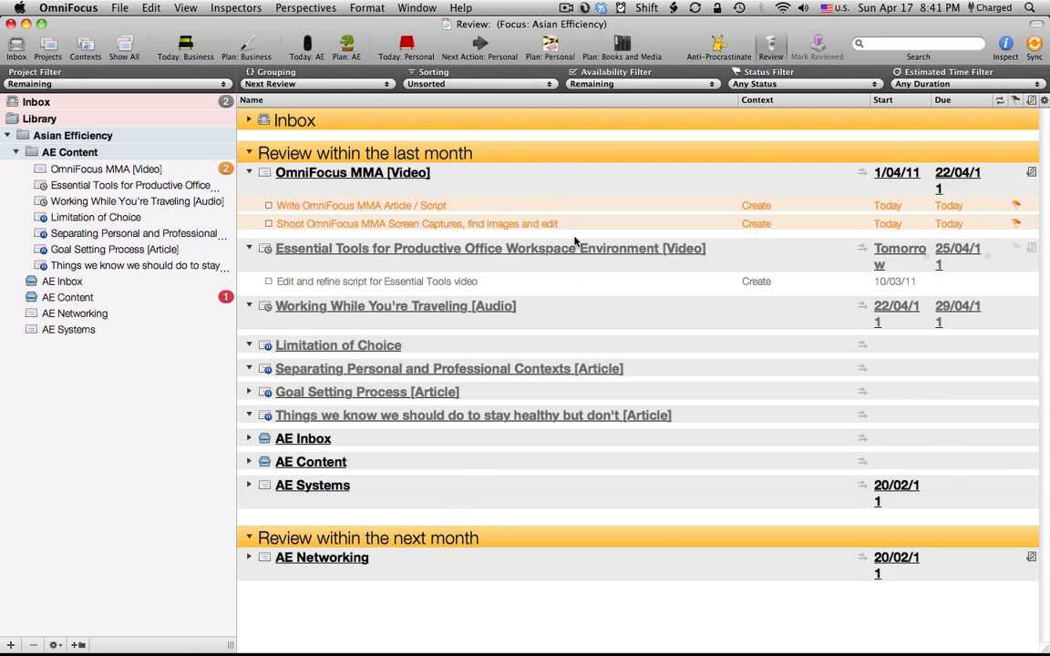
mouse_move(554, 165)
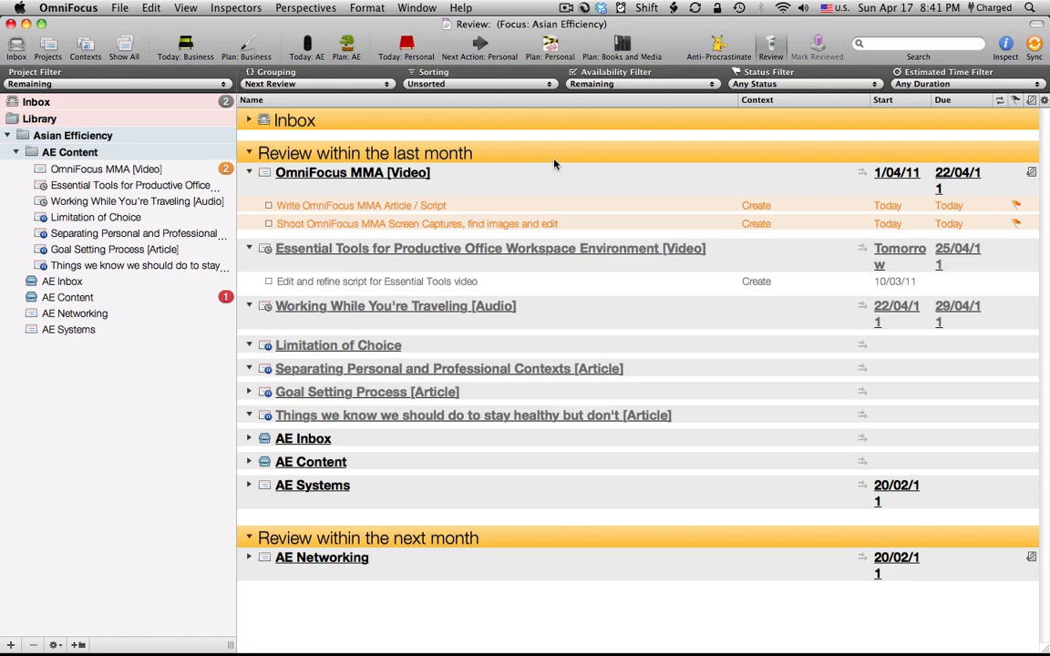
click(353, 172)
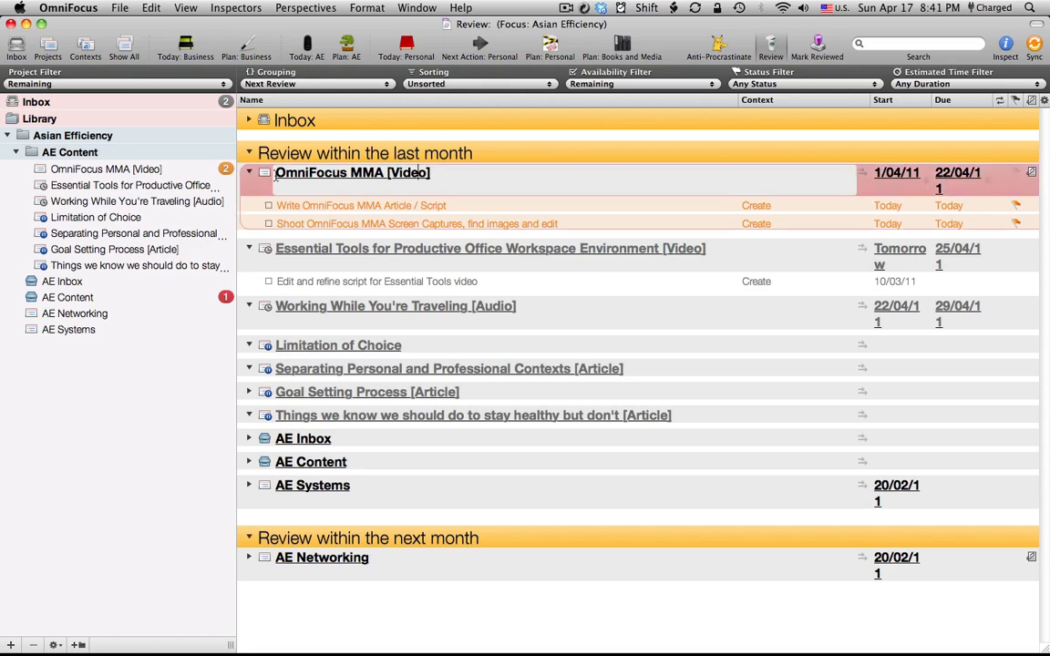
right_click(352, 173)
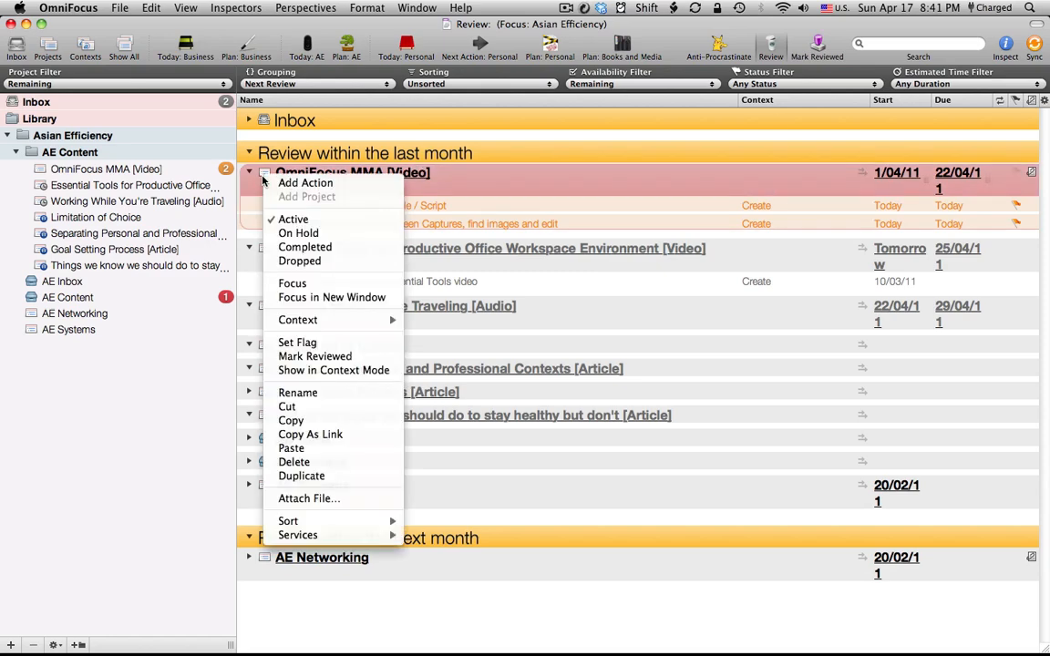
mouse_move(688, 129)
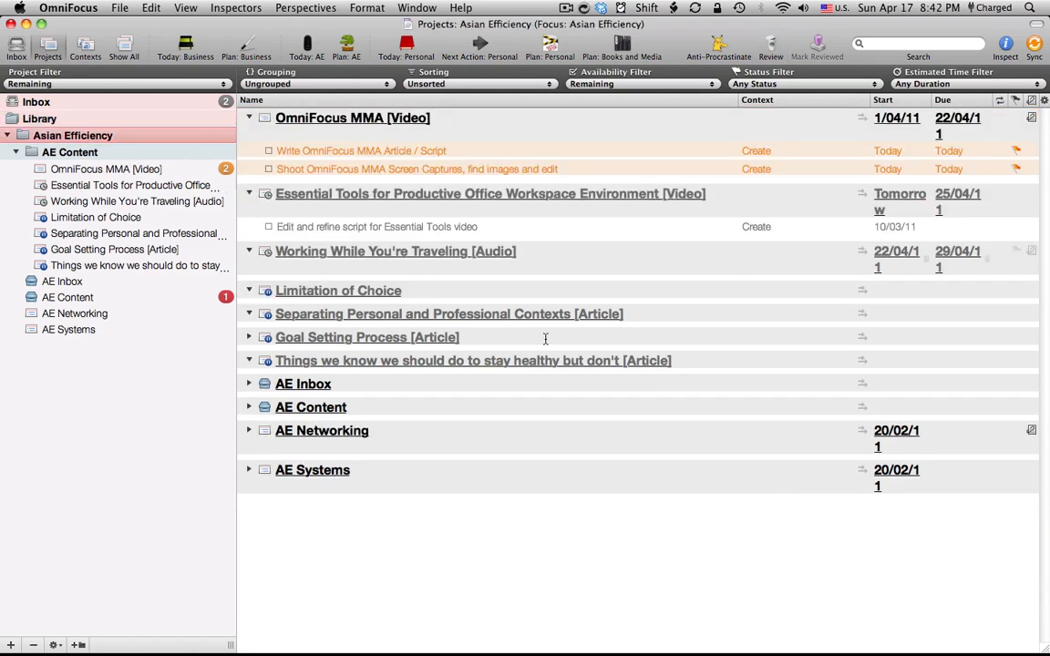
mouse_move(563, 353)
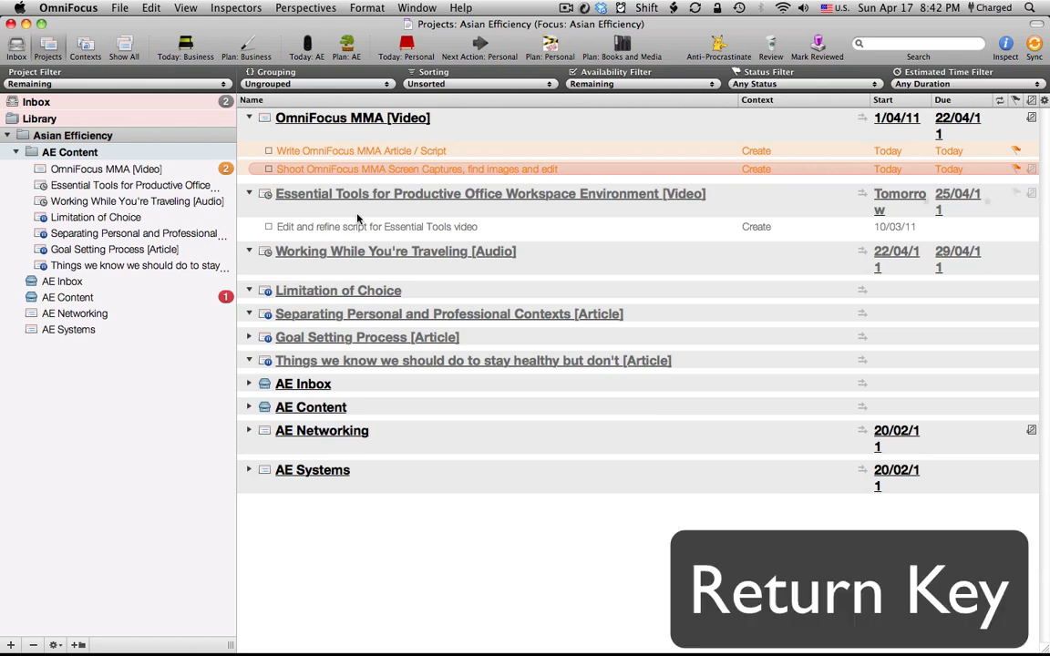
Step: Check off 'Write OmniFocus MMA Article / Script' and clean up the completed action
key(Return)
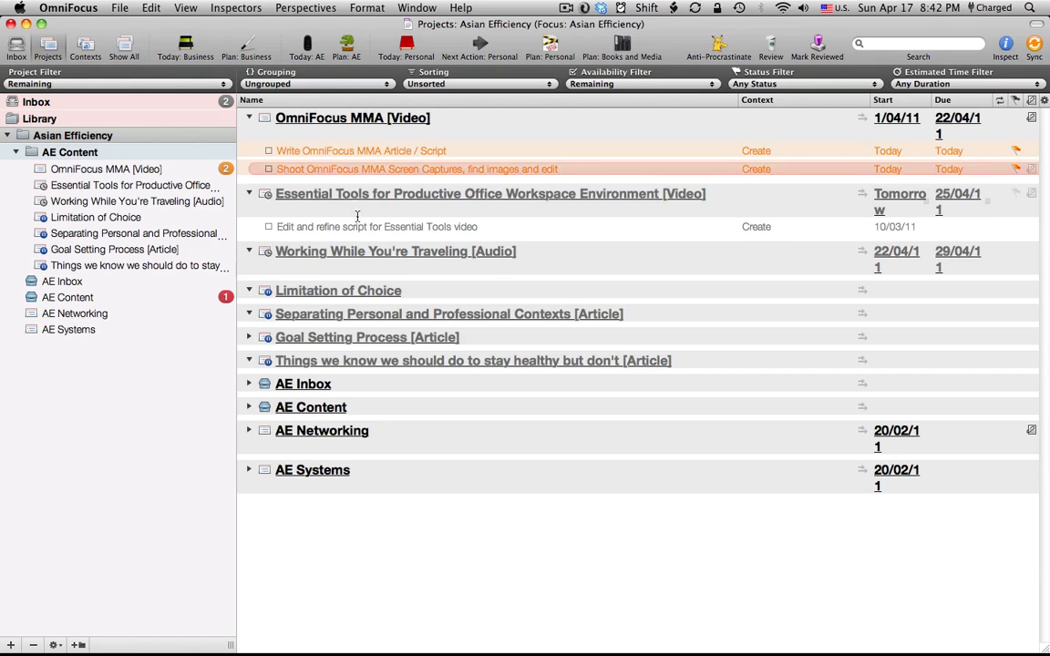
click(361, 150)
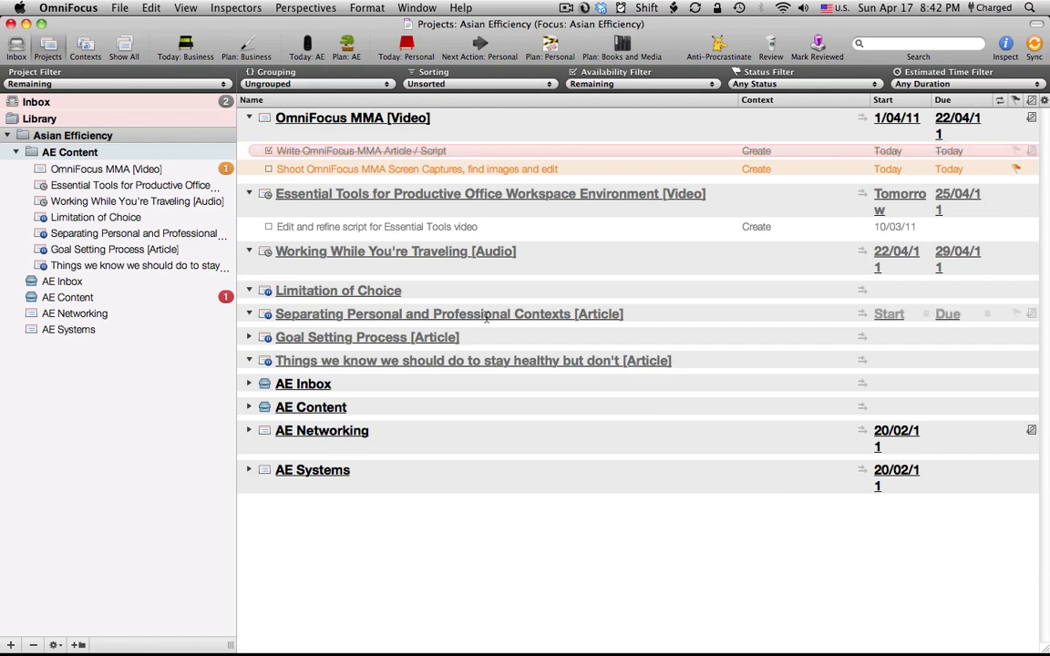
key(cmd+k)
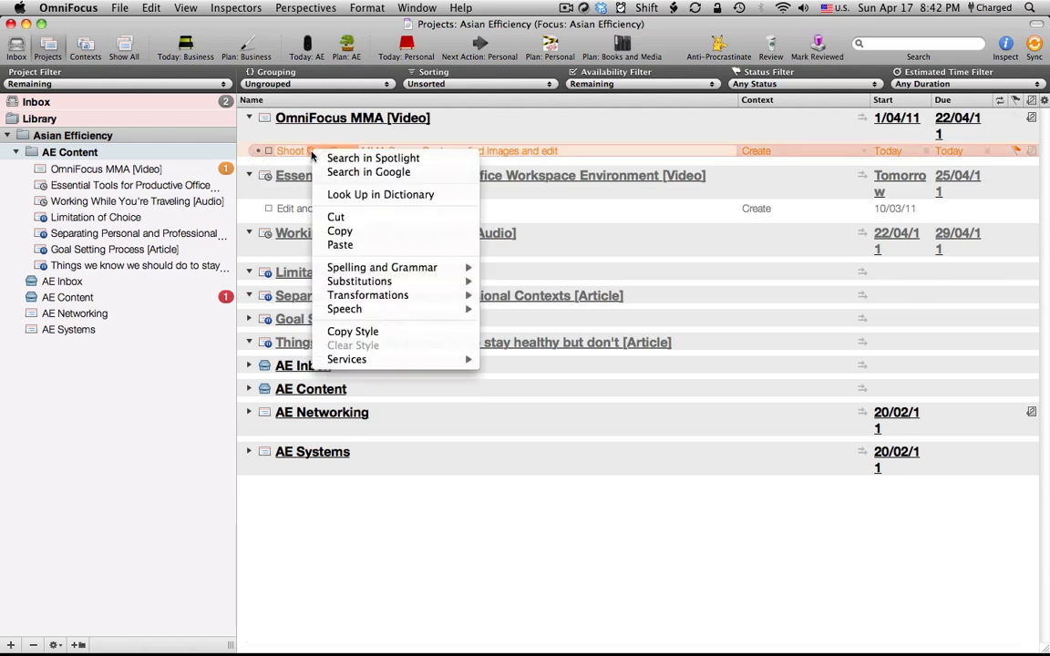
mouse_move(346, 359)
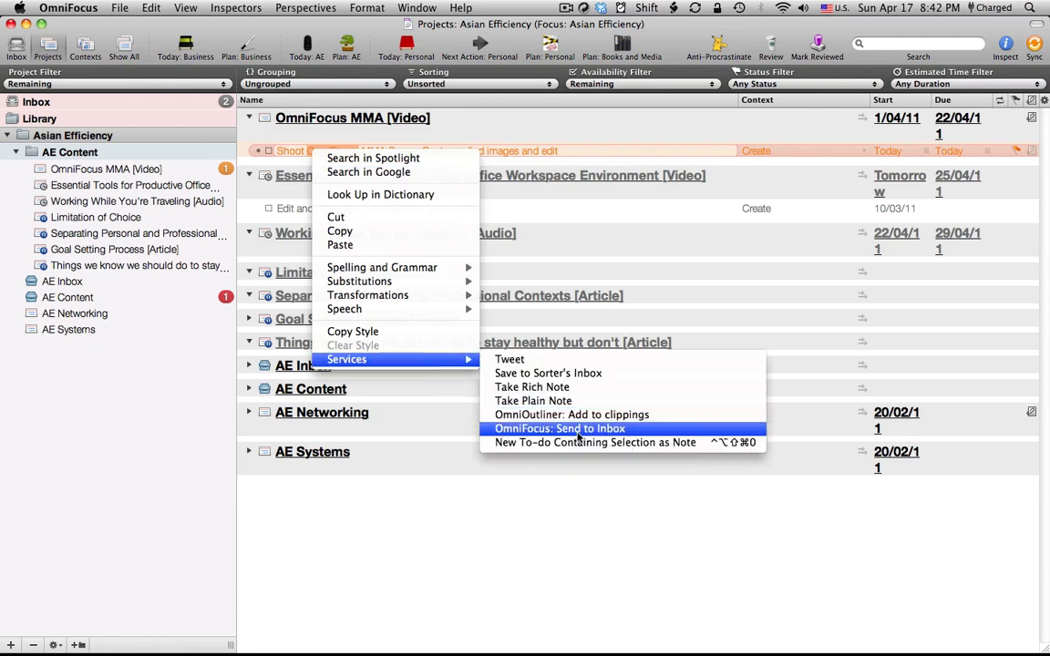
mouse_move(638, 438)
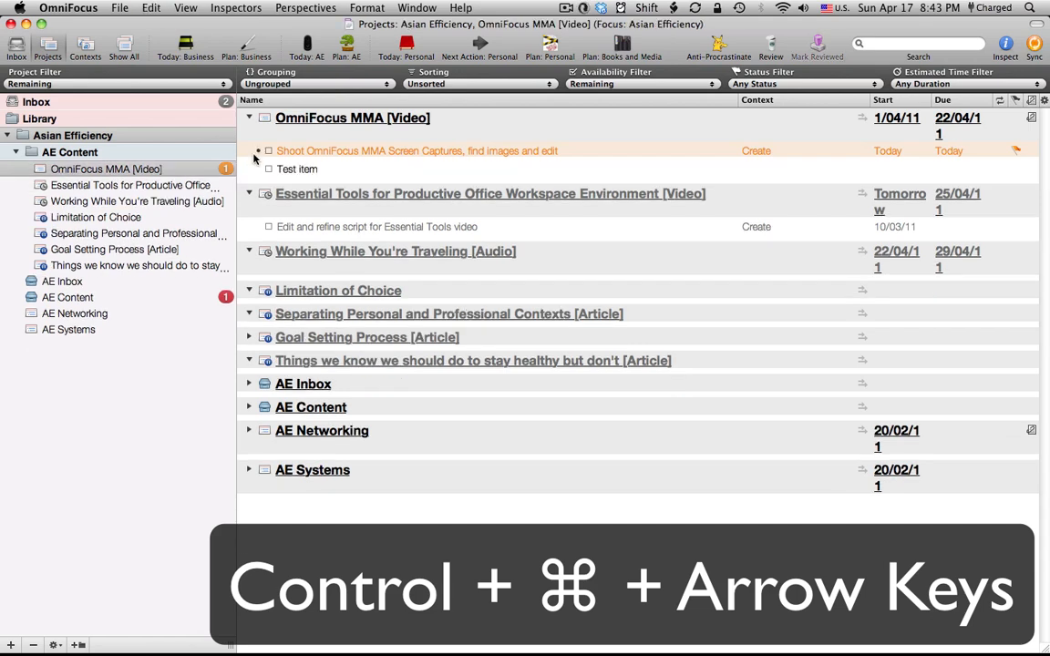
Step: Indent 'Test item' under the screen-capture action with Ctrl-Cmd-S
click(297, 169)
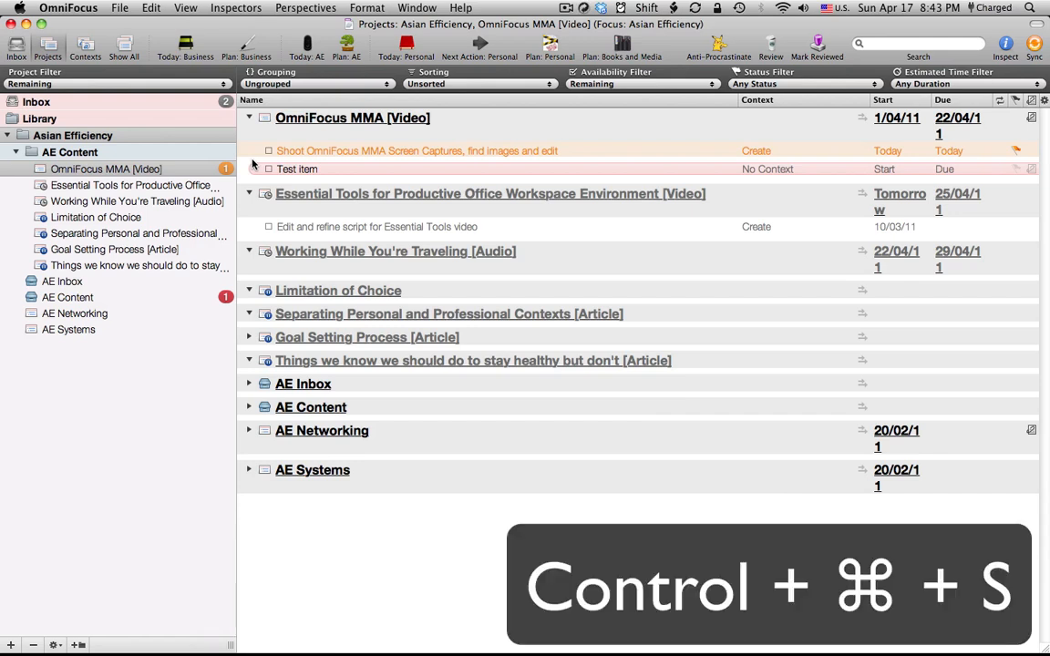
key(ctrl+cmd+s)
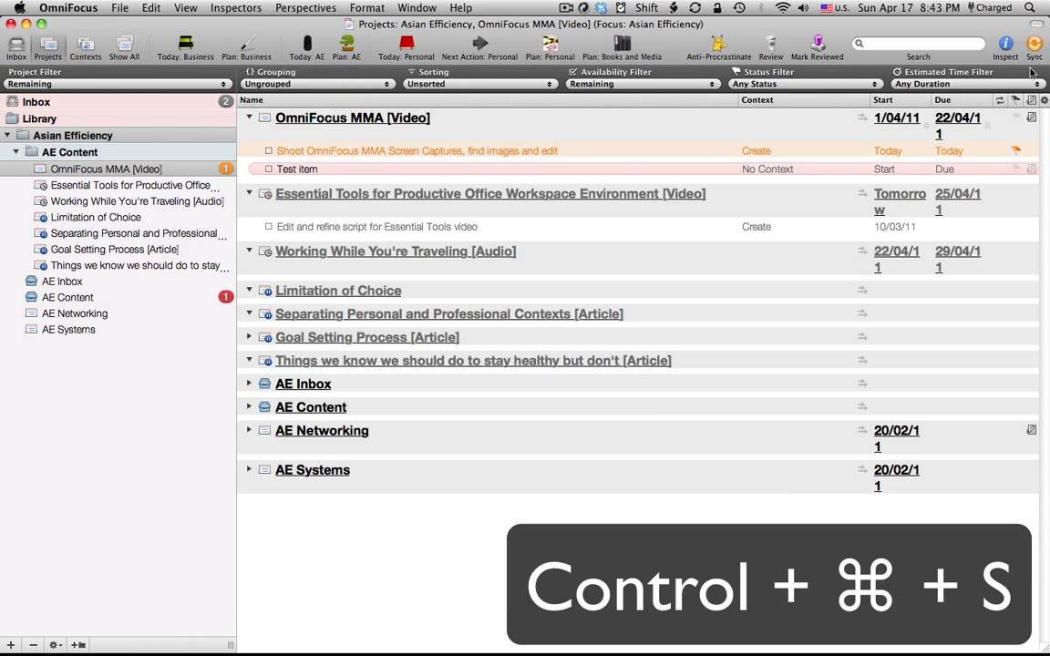
mouse_move(896, 118)
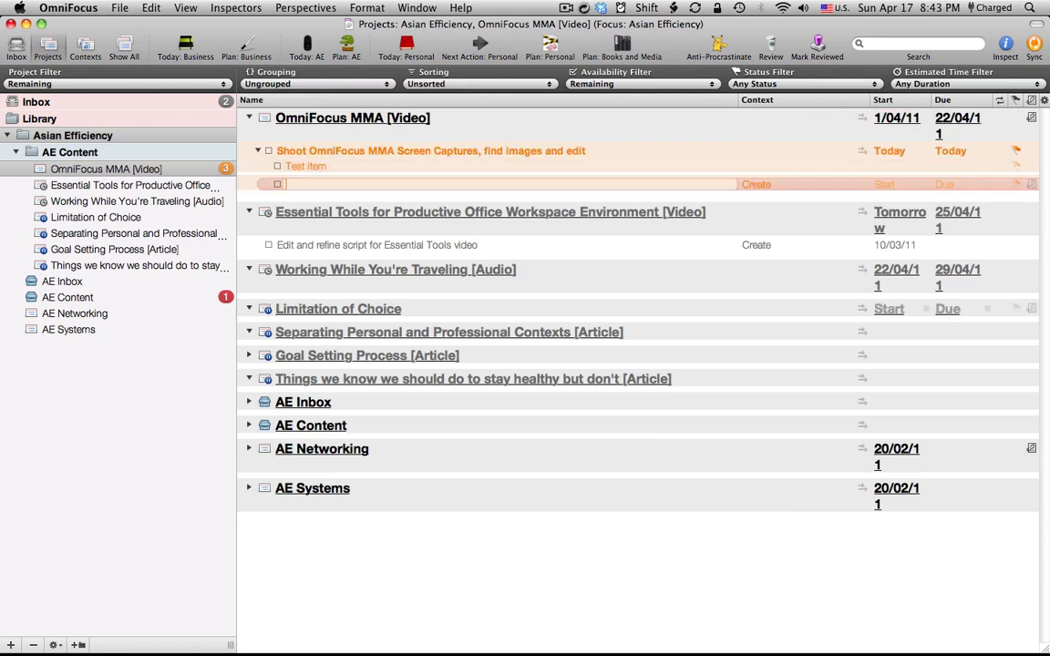
Step: Add 'Nested item' under Test item, then focus and unfocus OmniFocus MMA [Video]
text(Neste item)
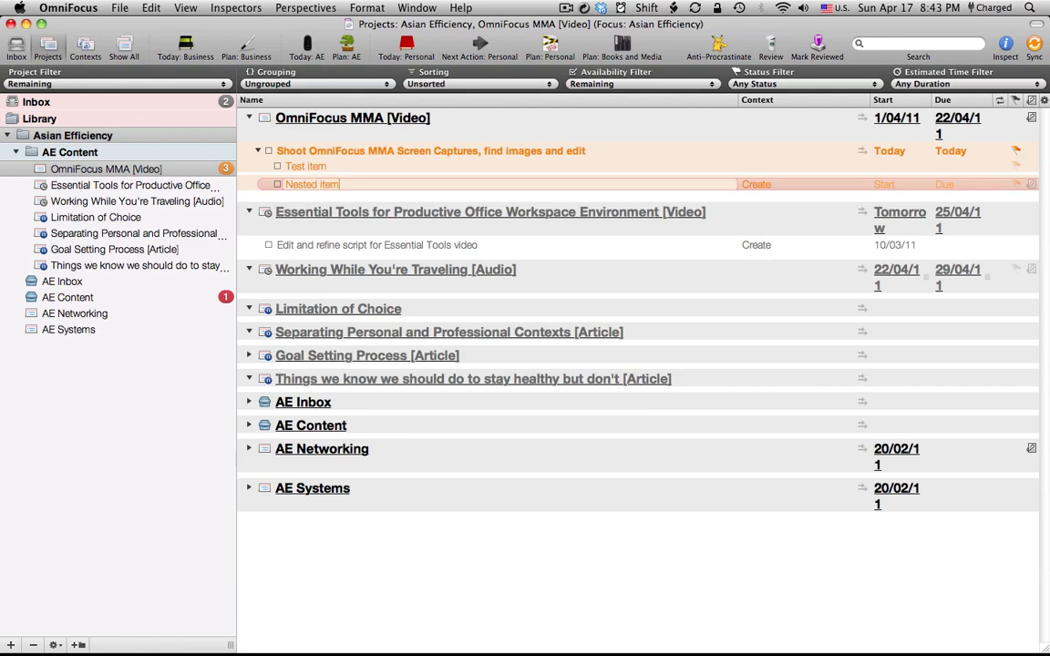
key(Return)
text(Nested item)
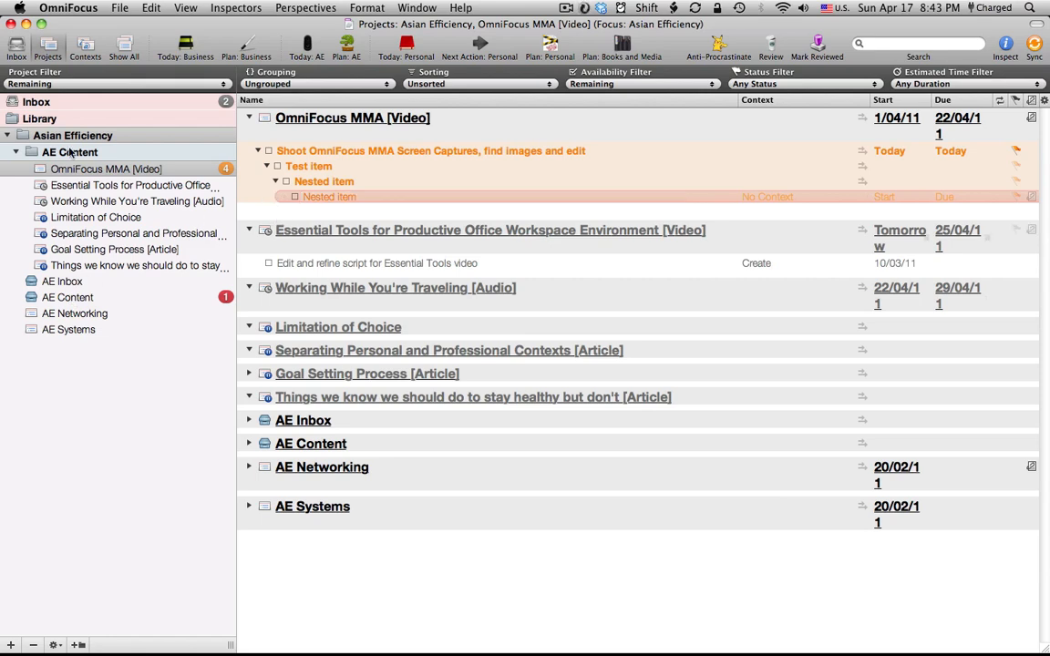
click(39, 119)
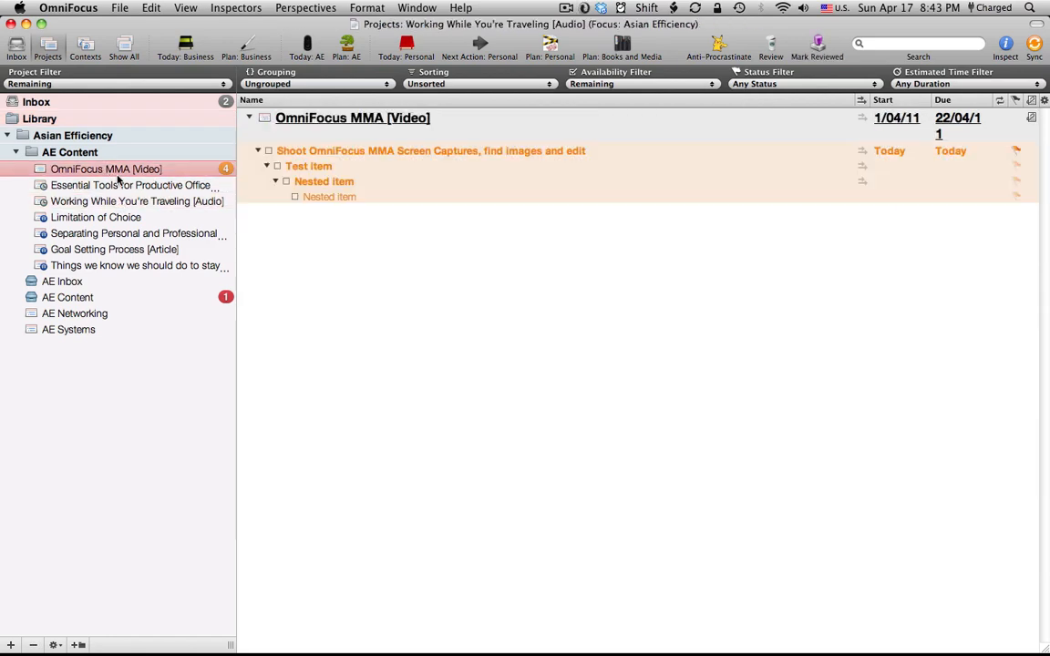
click(70, 152)
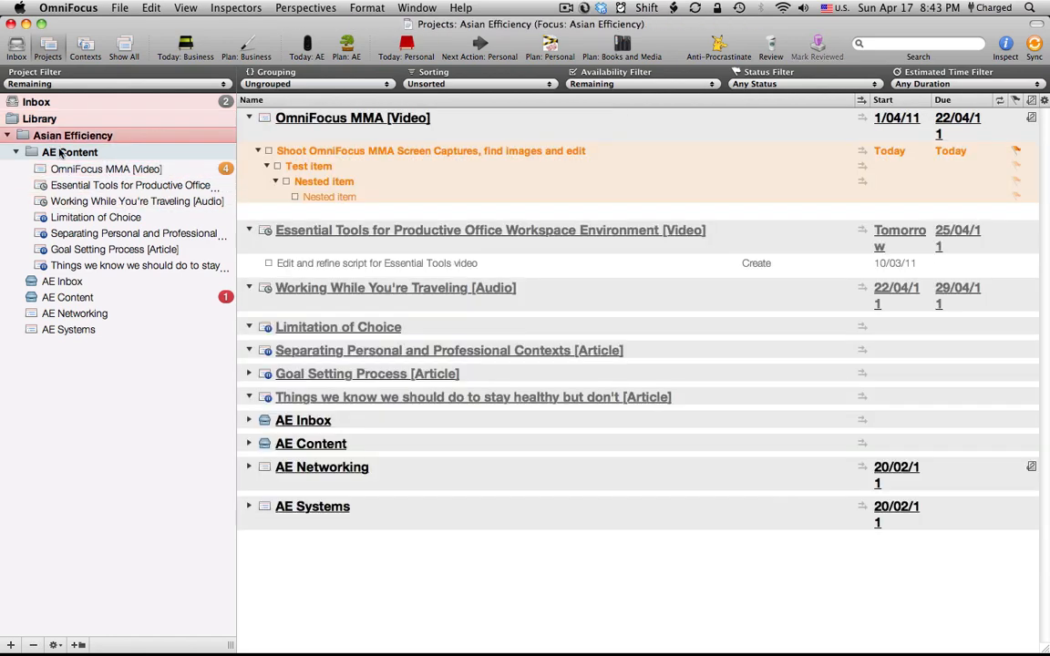
mouse_move(108, 172)
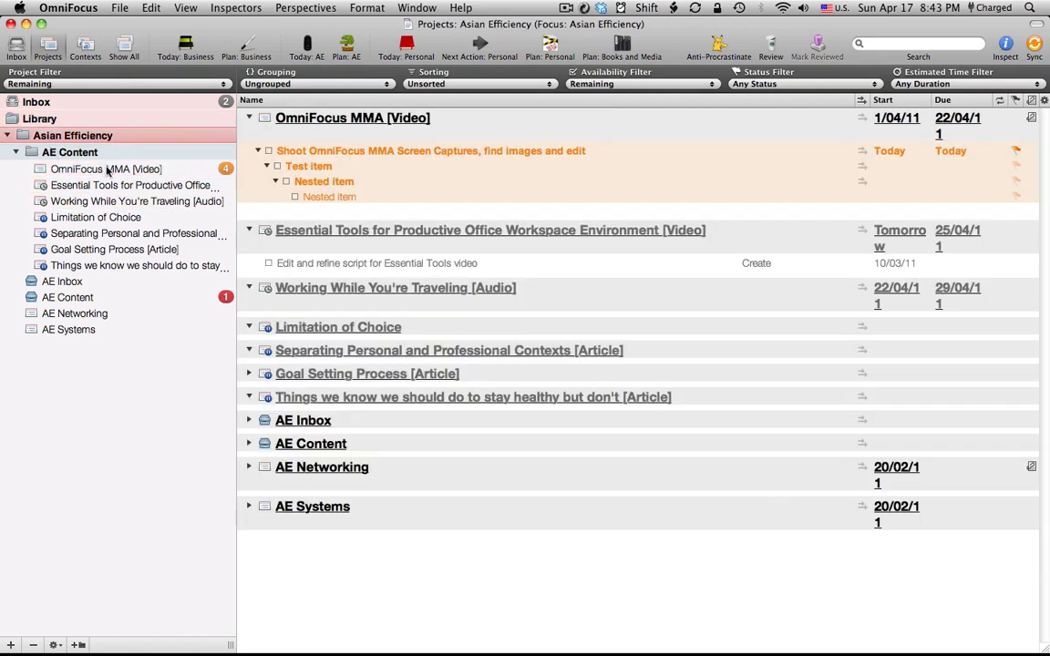
Step: Select the screen-capture action group and Test item within it
click(106, 168)
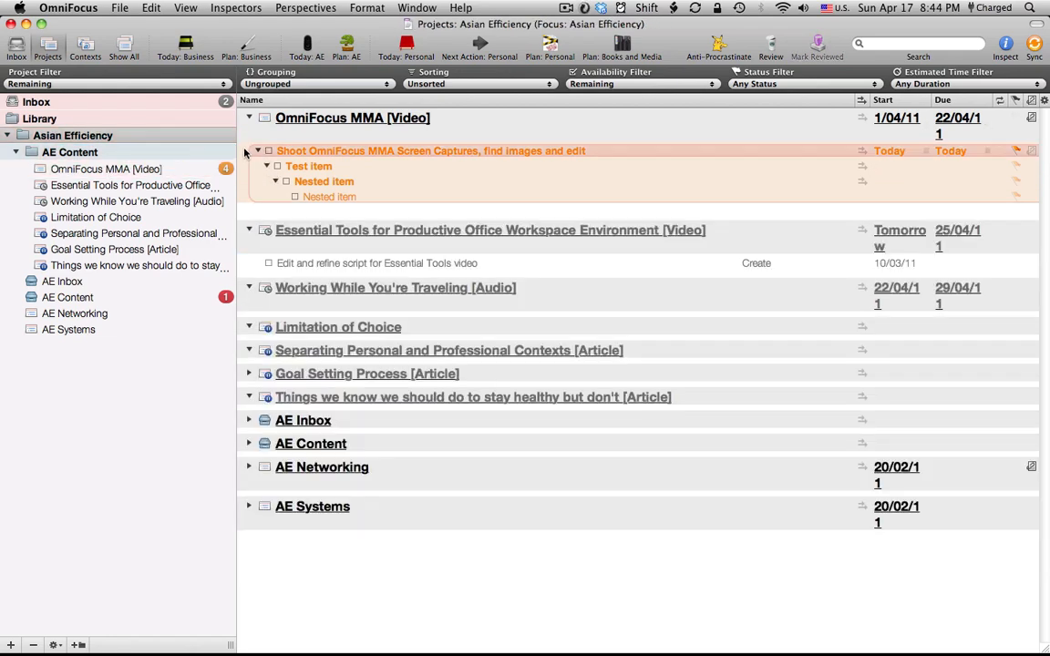
click(308, 166)
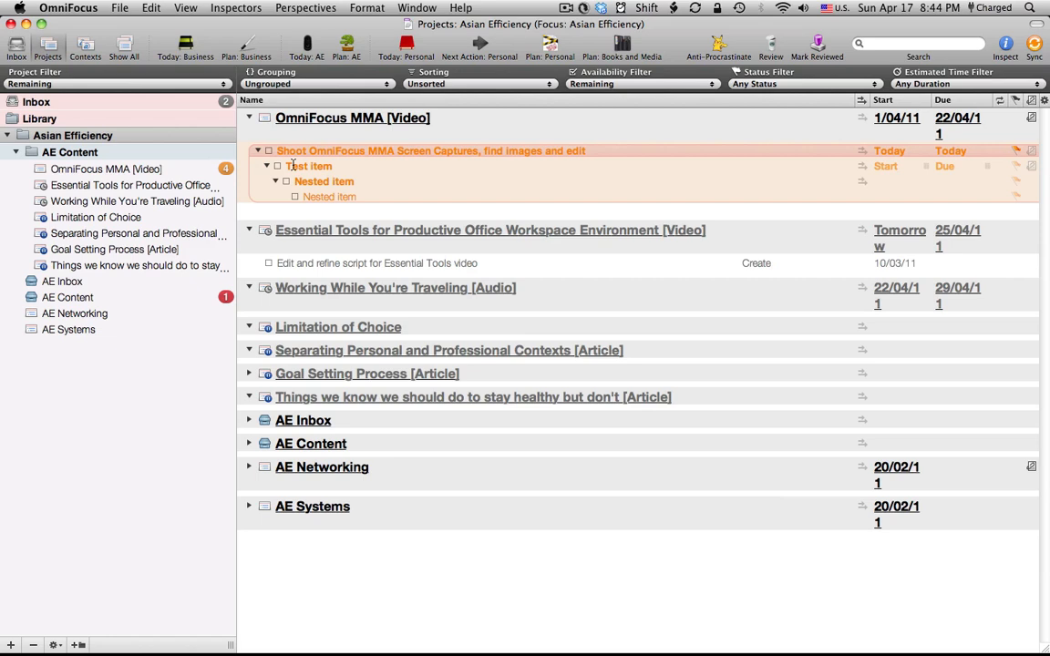
click(309, 166)
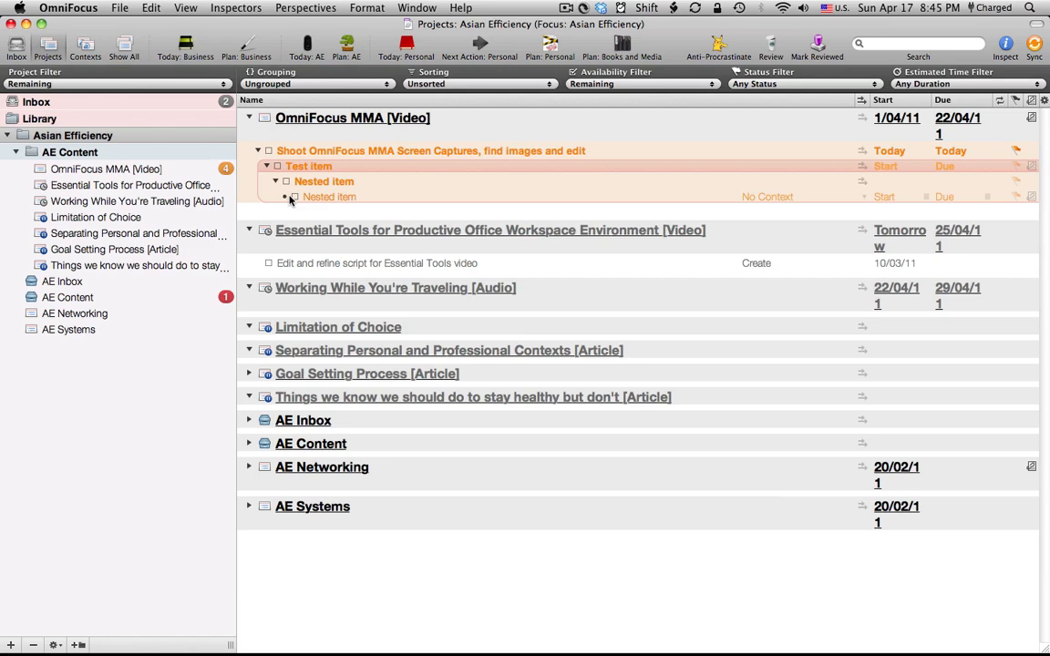
Step: Delete 'Test item' and both 'Nested item' sub-actions from the screen-capture action
click(257, 150)
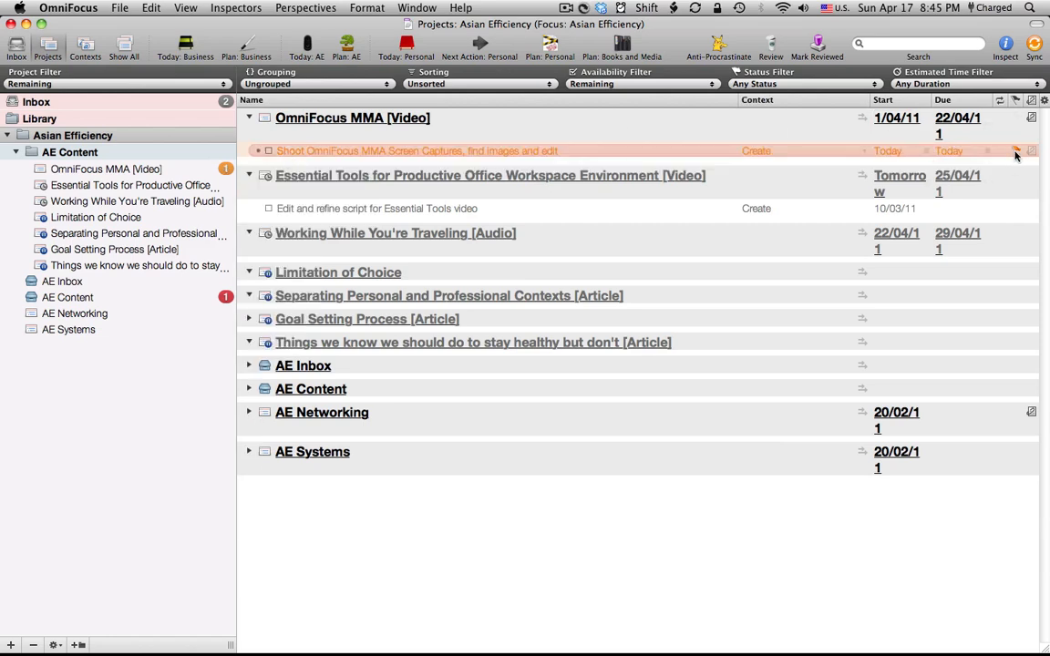
mouse_move(949, 151)
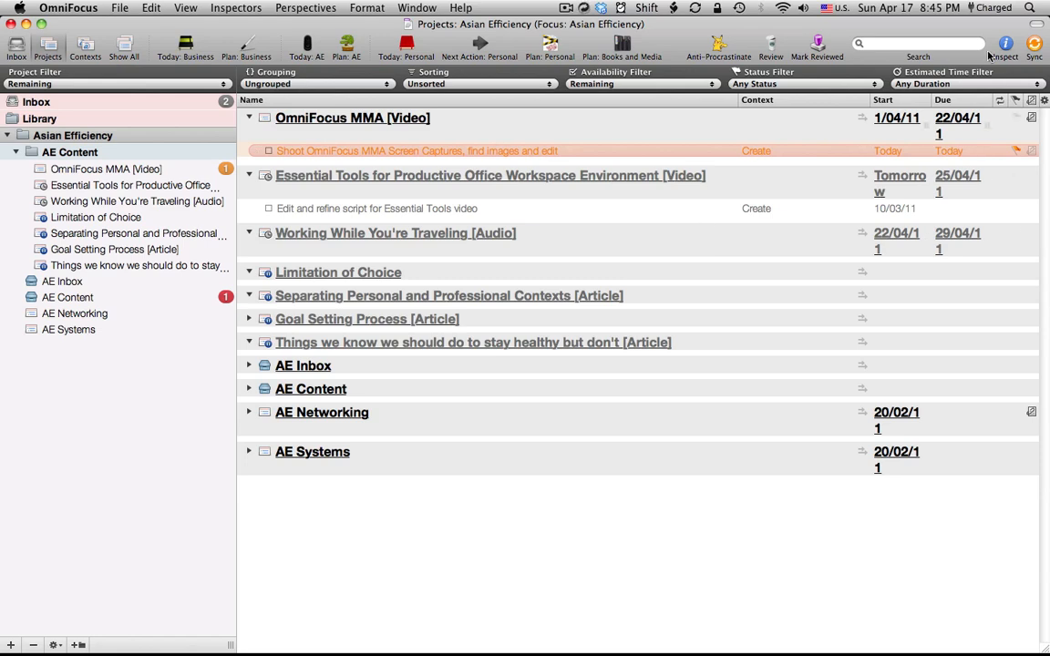
mouse_move(958, 132)
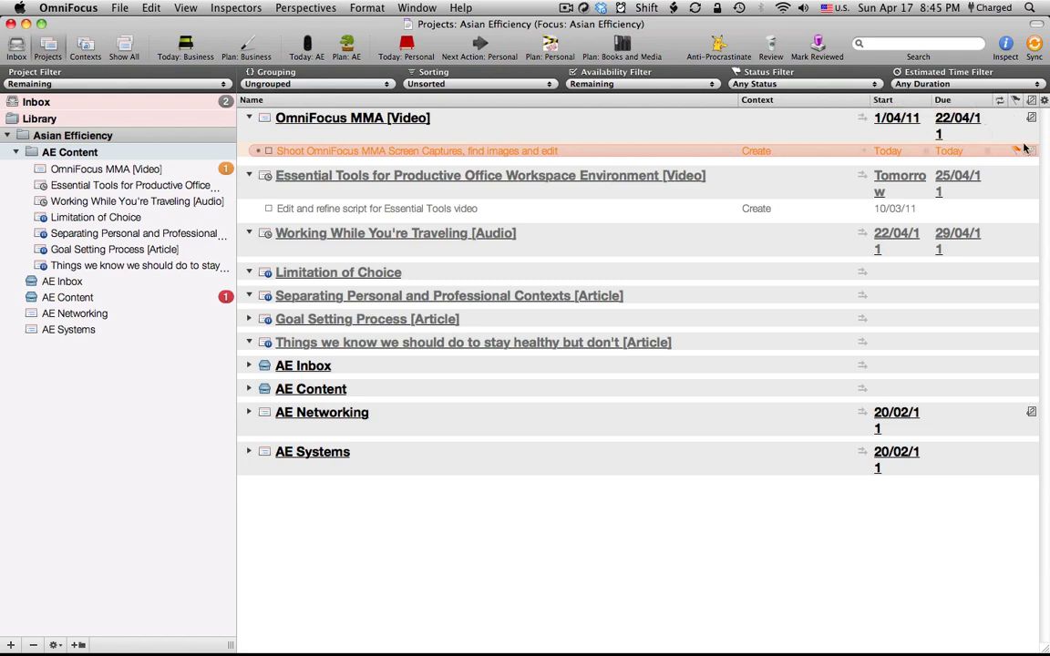
mouse_move(1019, 151)
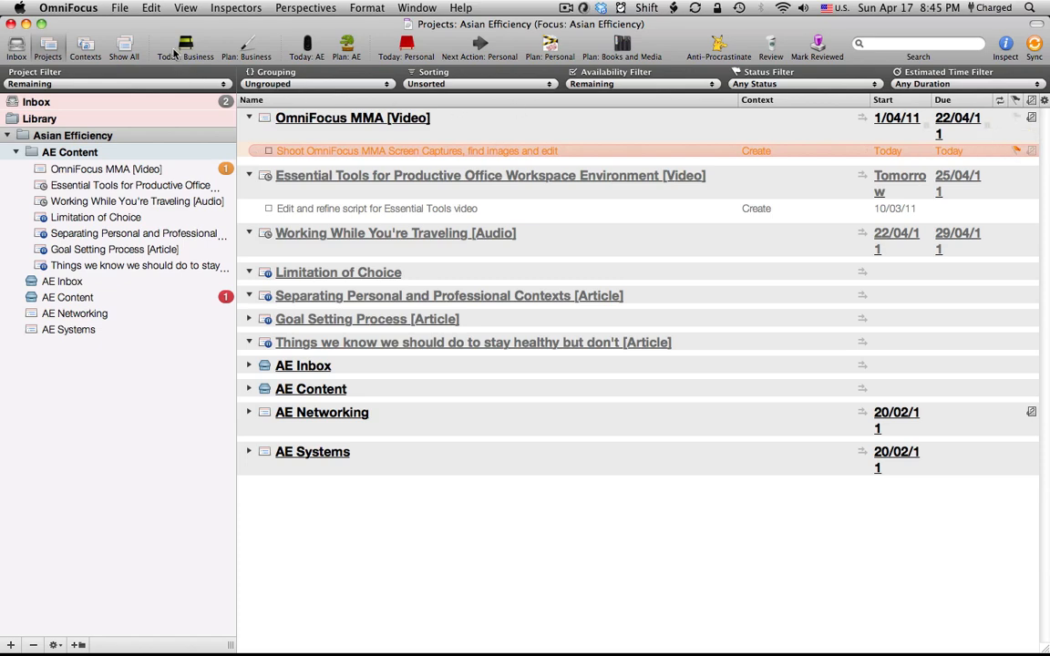
mouse_move(307, 61)
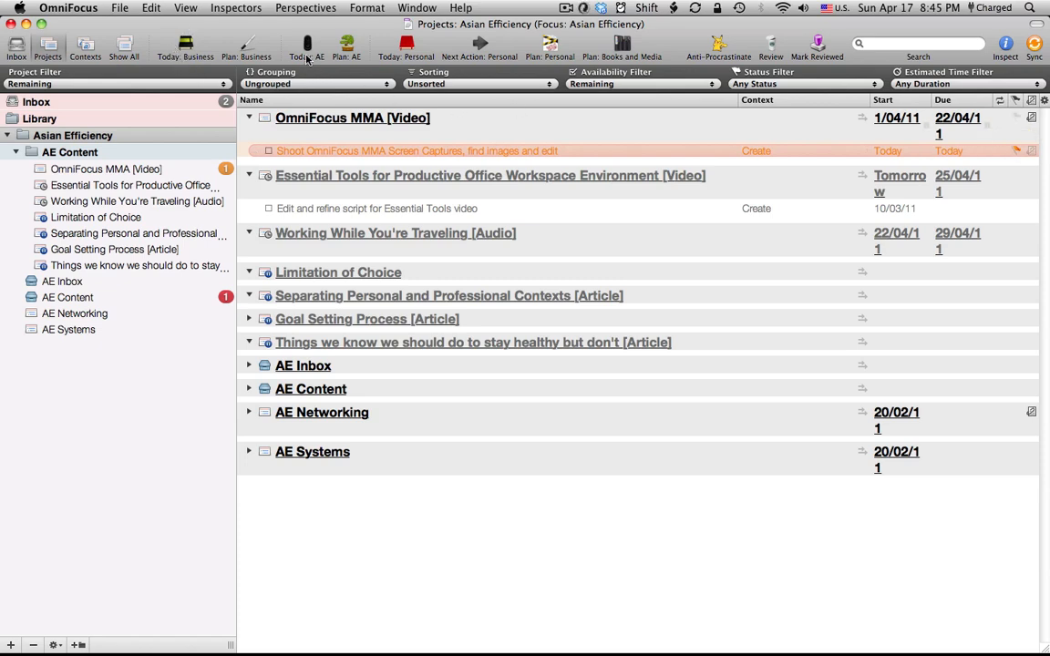
mouse_move(392, 169)
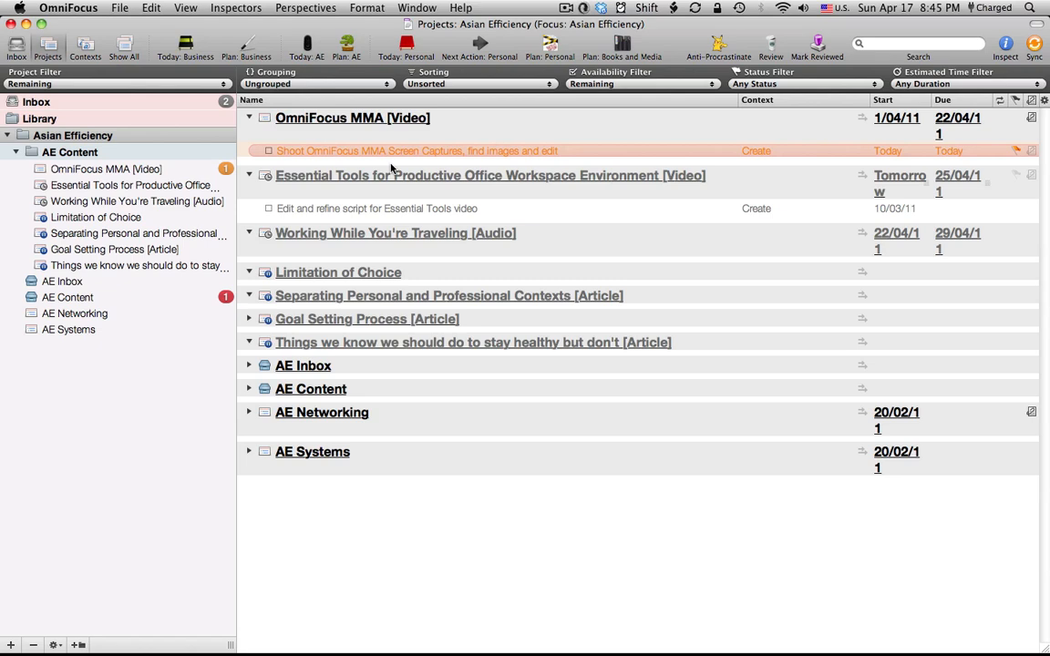
mouse_move(432, 167)
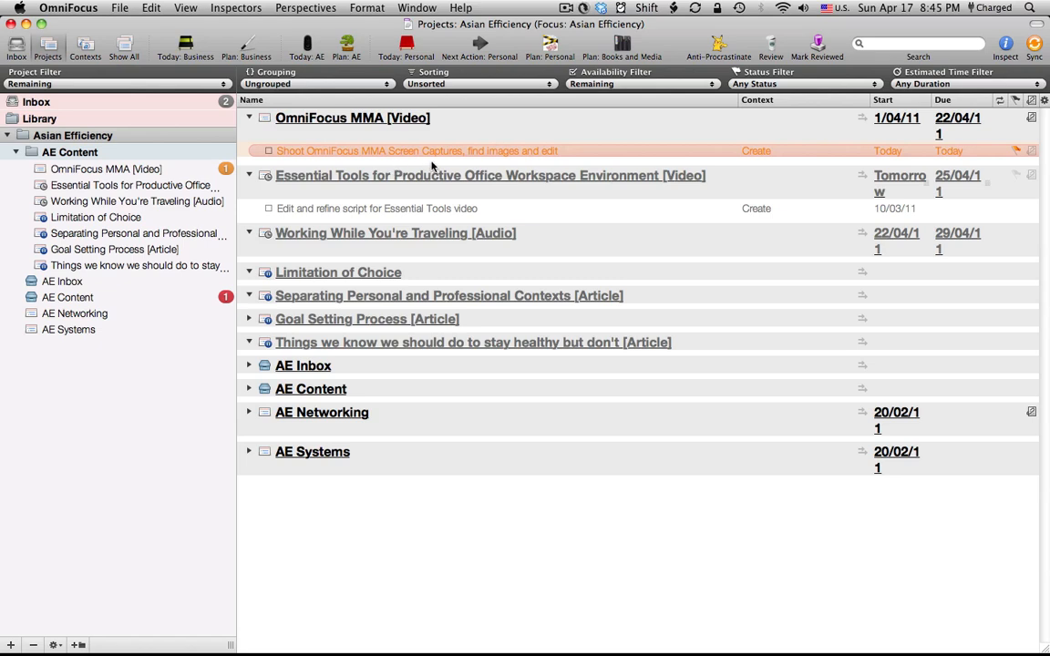
mouse_move(1017, 153)
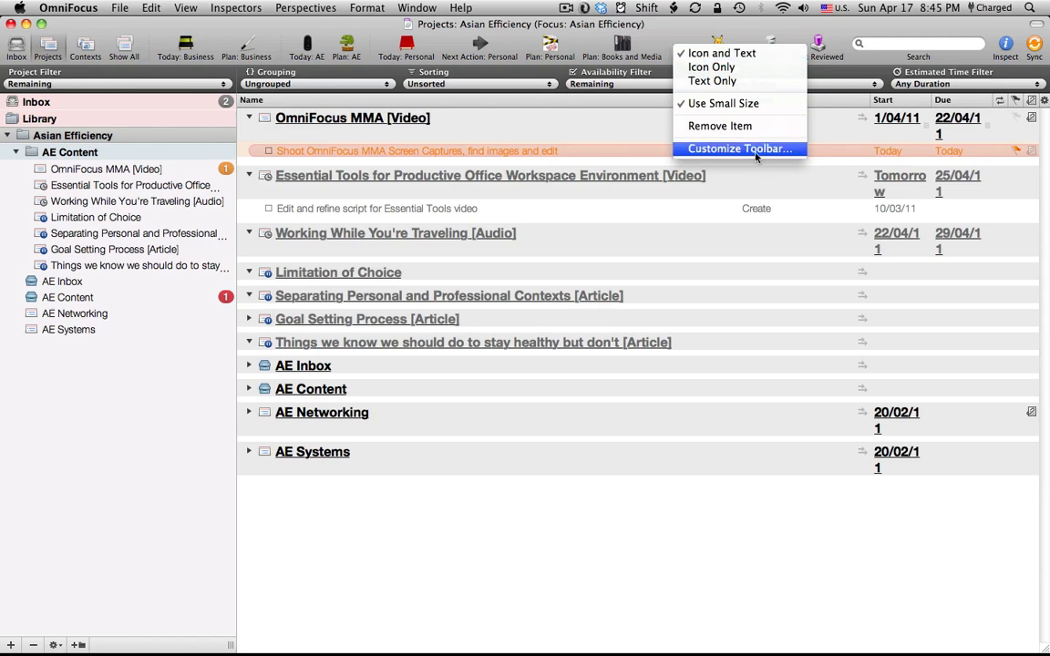
Step: Open the Customize Toolbar sheet listing all available toolbar items
click(739, 149)
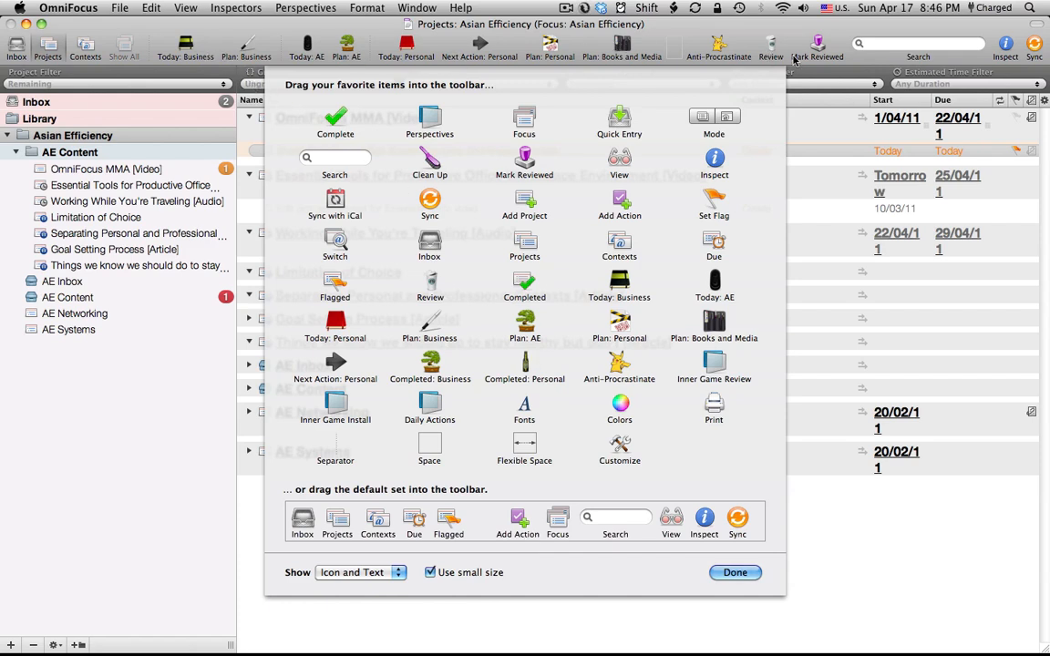
mouse_move(525, 251)
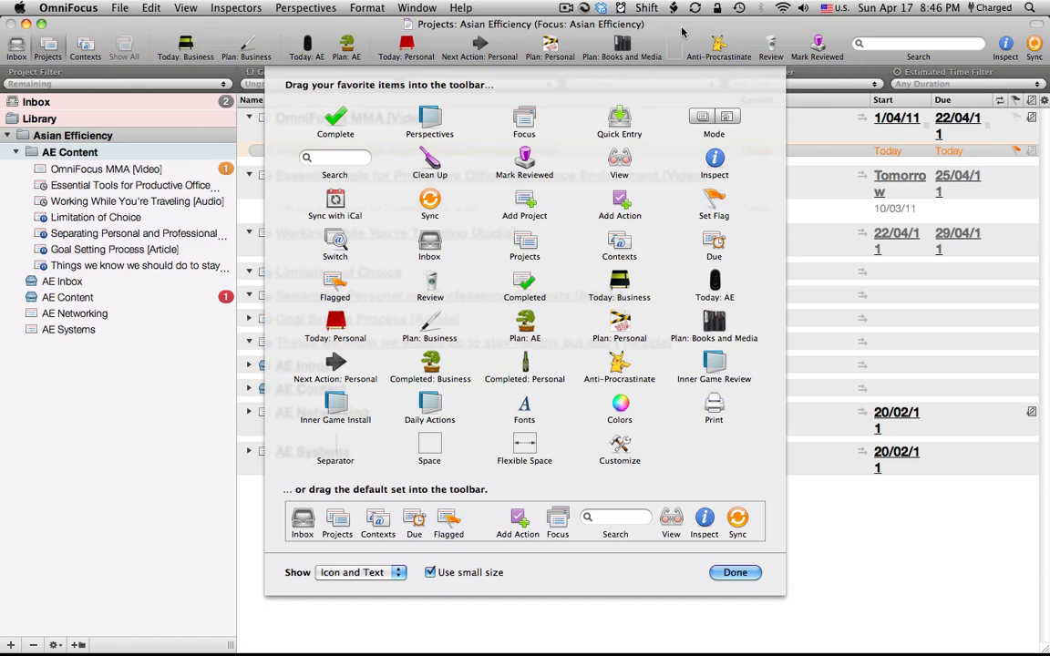
Step: Show the list of available perspectives from the Perspectives menu
click(305, 7)
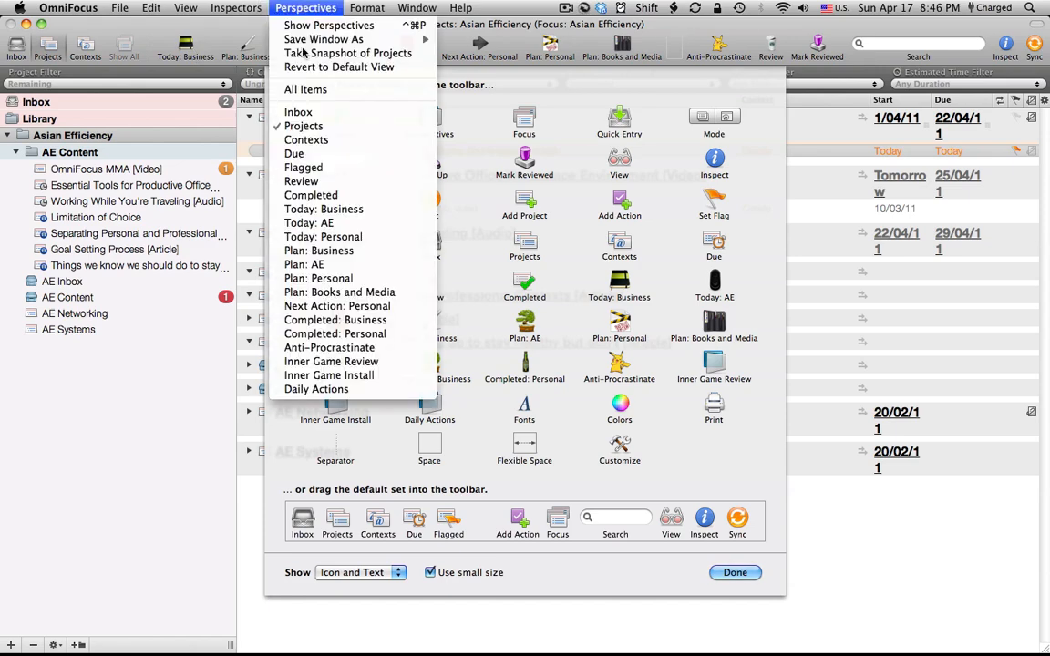